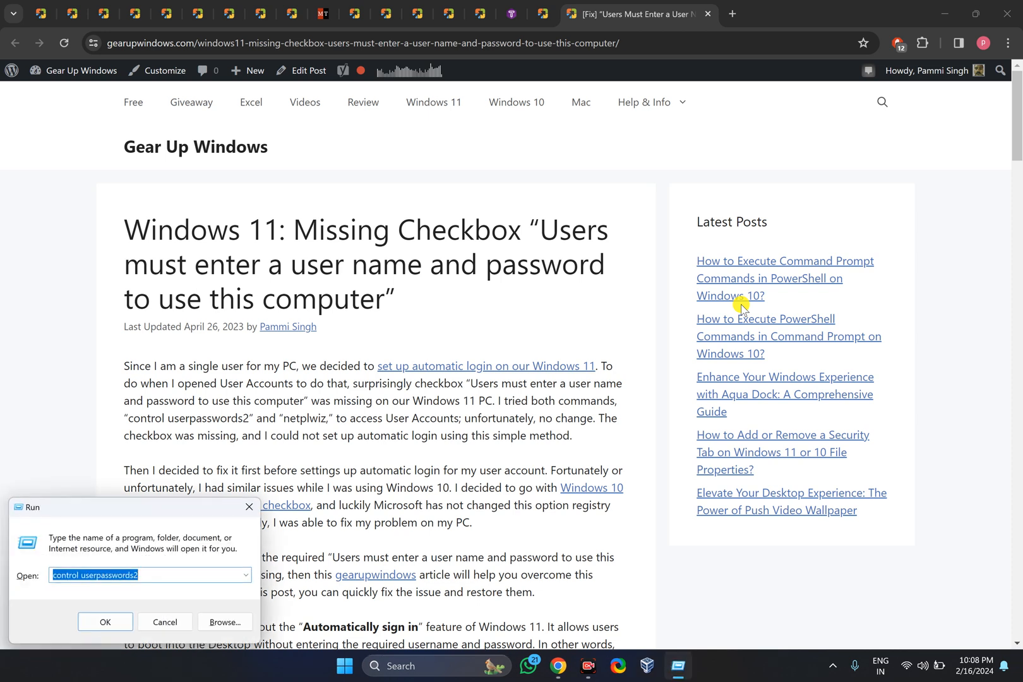
- Run control userpasswords2 to open User Accounts, which lacks the password checkbox
left_click(104, 622)
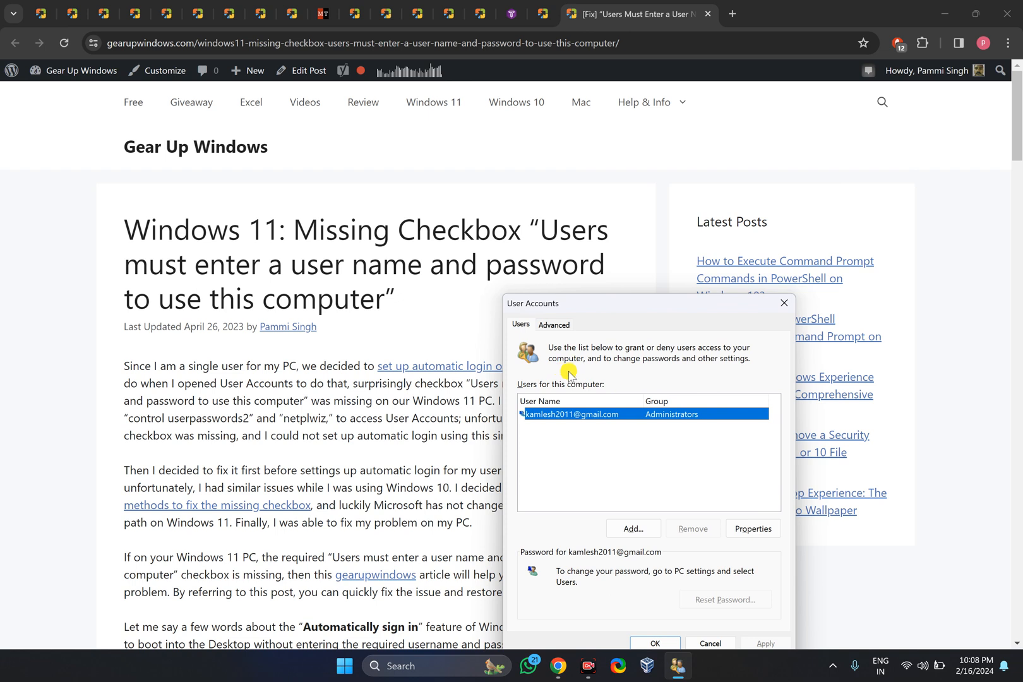
mouse_move(589, 376)
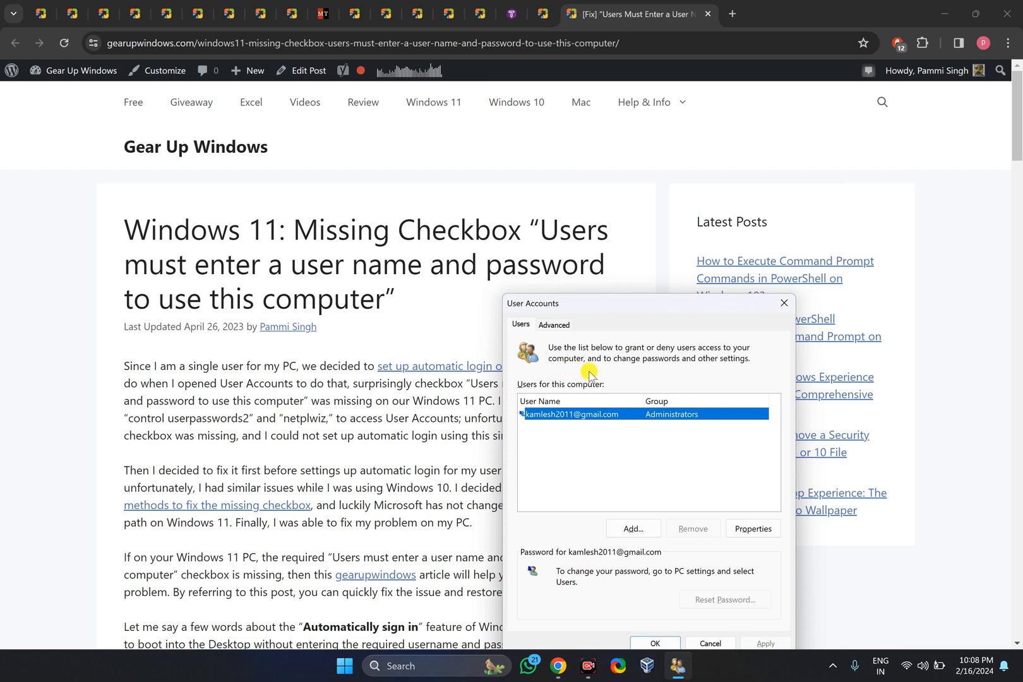
mouse_move(626, 377)
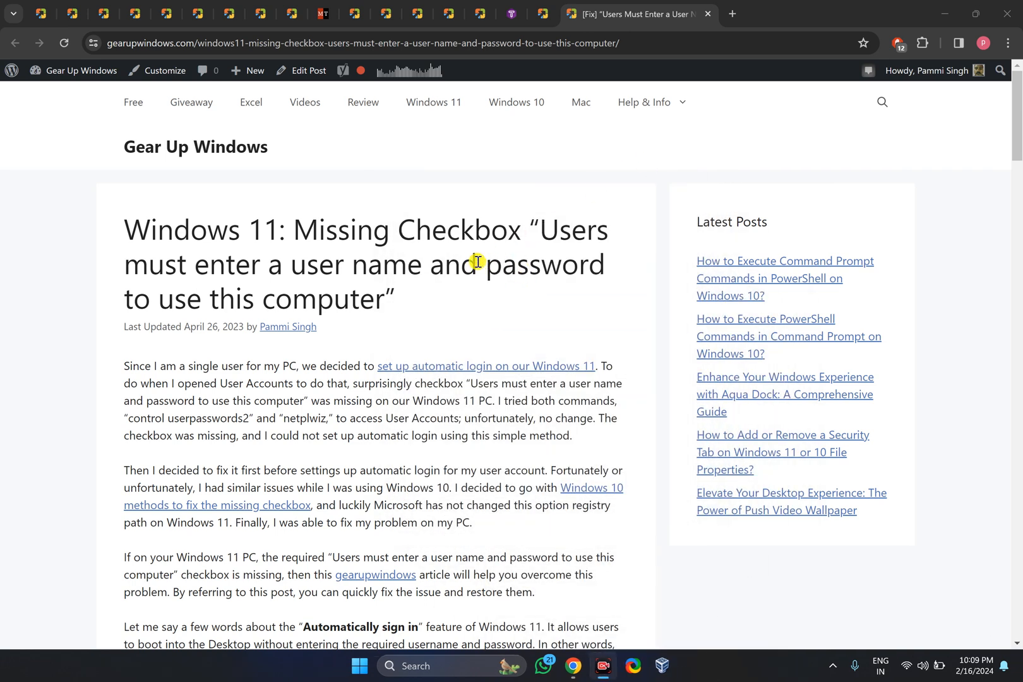
mouse_move(359, 666)
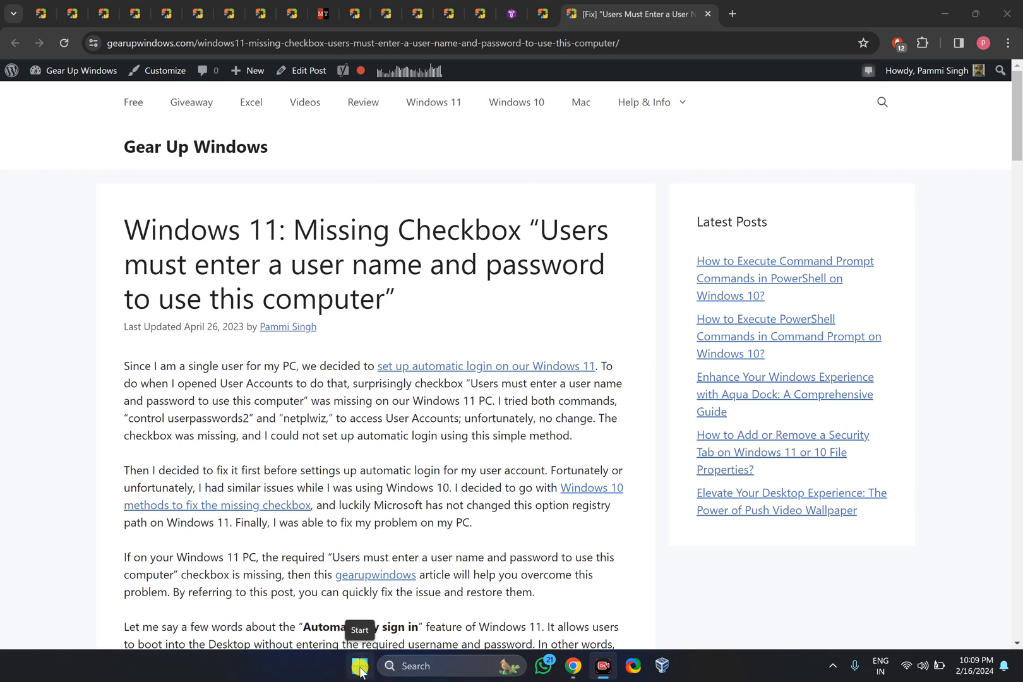
- Search the Start menu for regedit
left_click(360, 665)
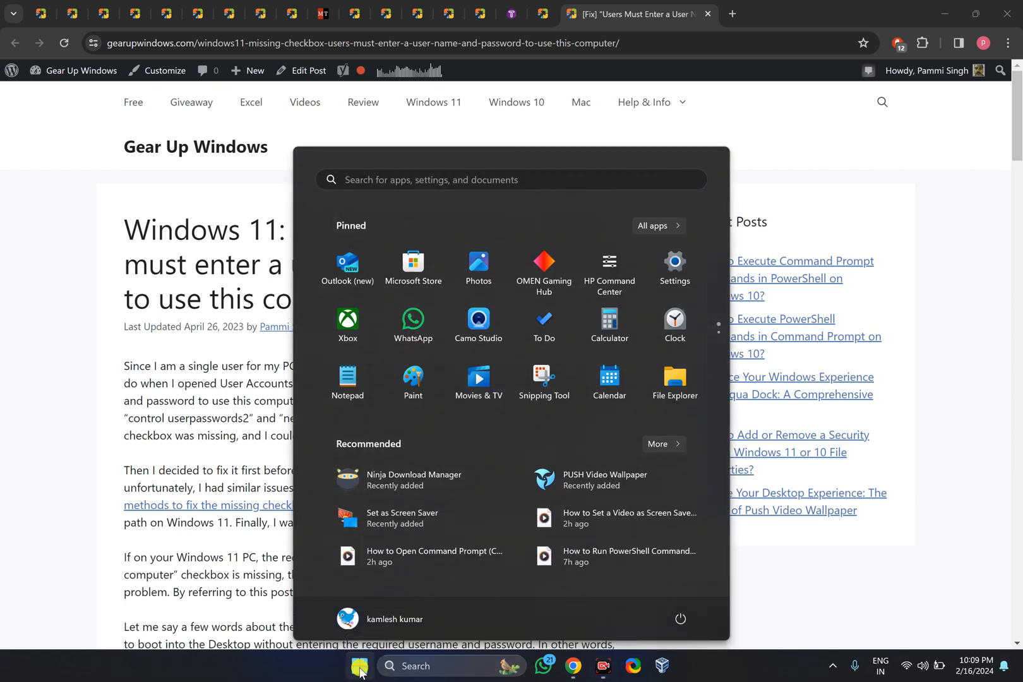
type("regedi")
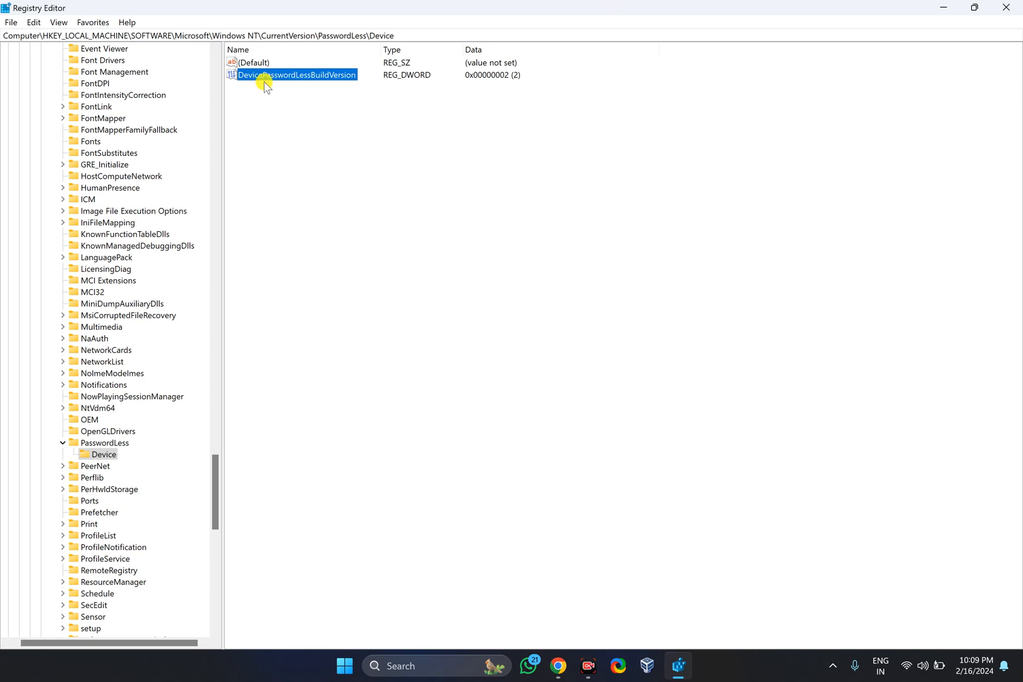
mouse_move(312, 79)
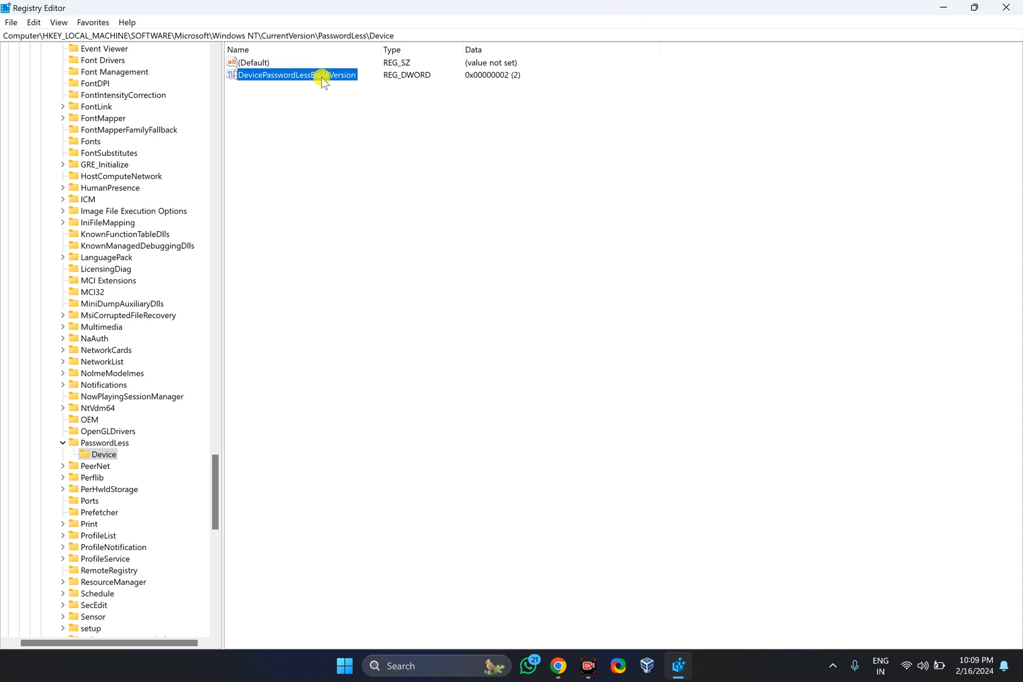
- Open DevicePasswordLessBuildVersion (value 2) under PasswordLess\Device for editing
double_click(292, 75)
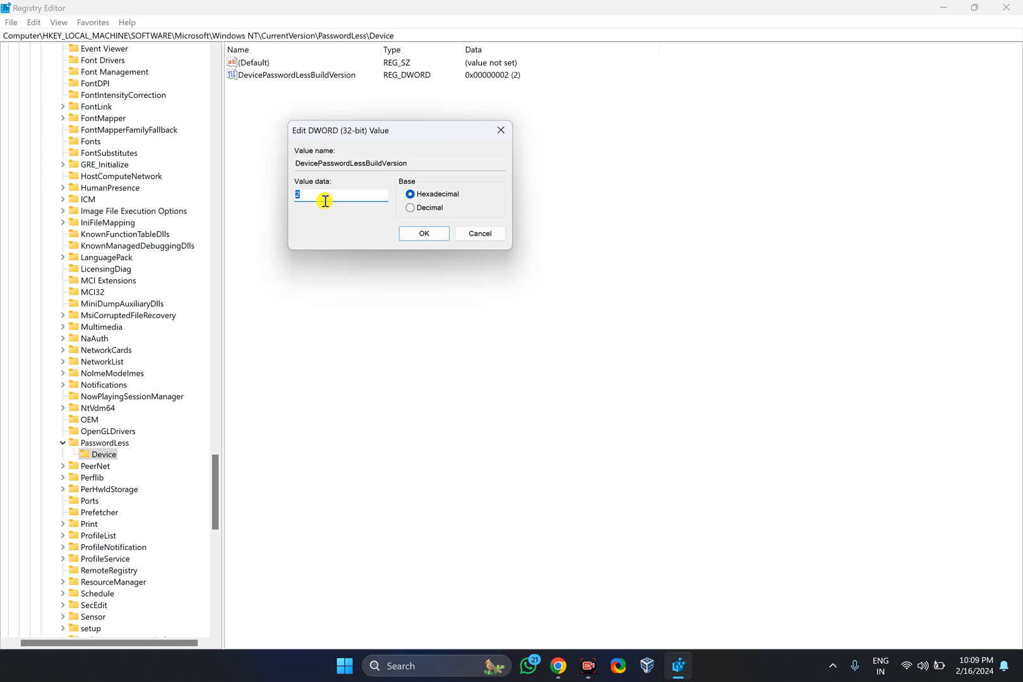
- Change DevicePasswordLessBuildVersion value data from 2 to 0 and save
type("0")
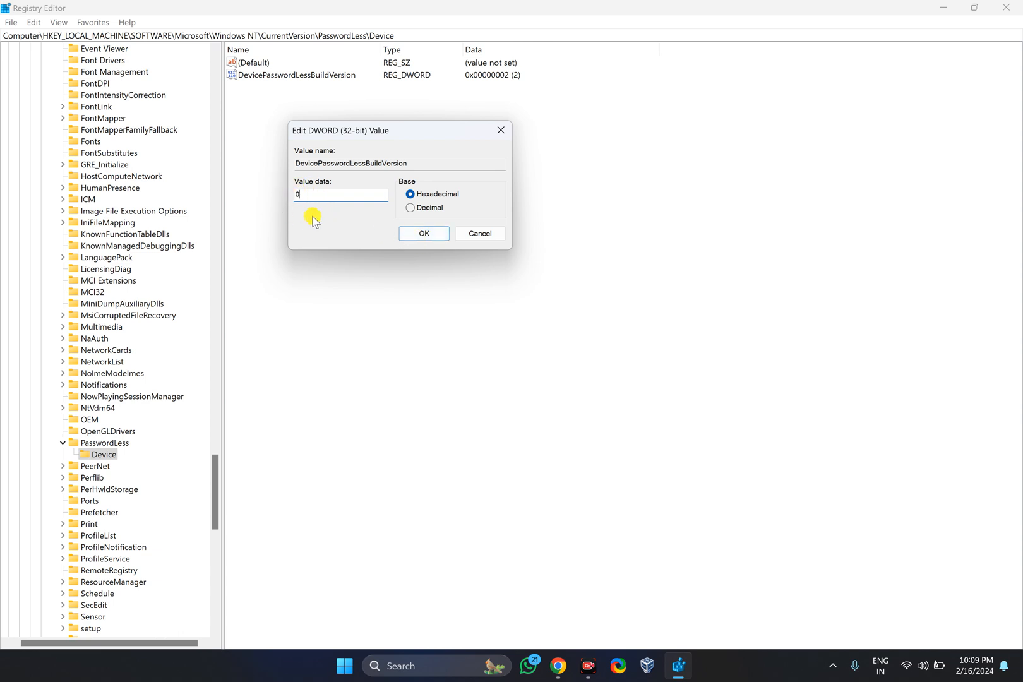
mouse_move(323, 200)
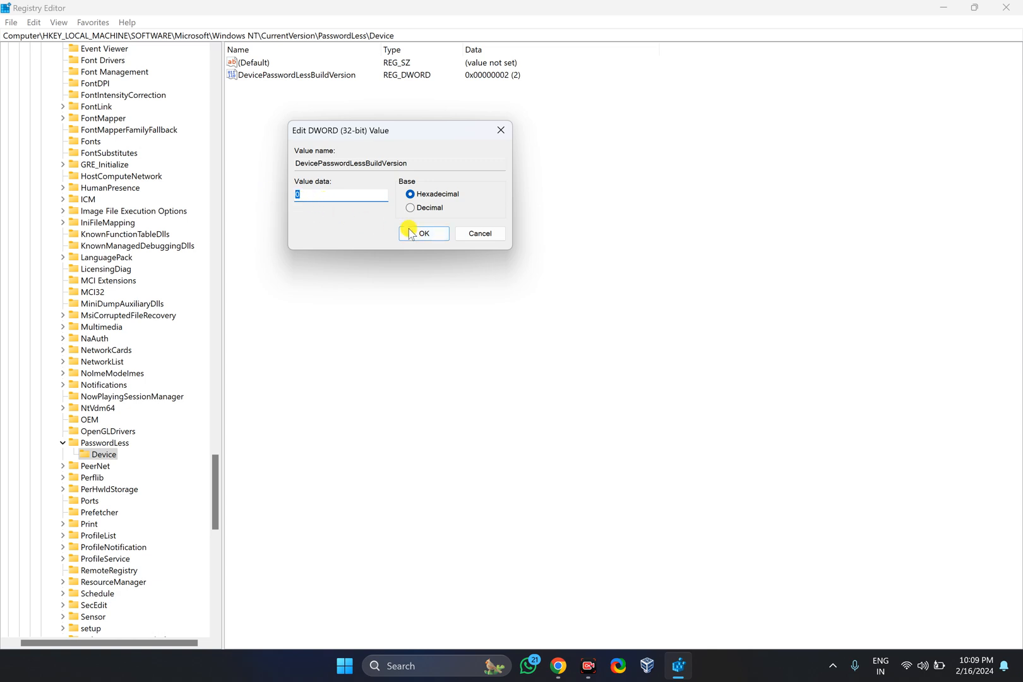
left_click(423, 234)
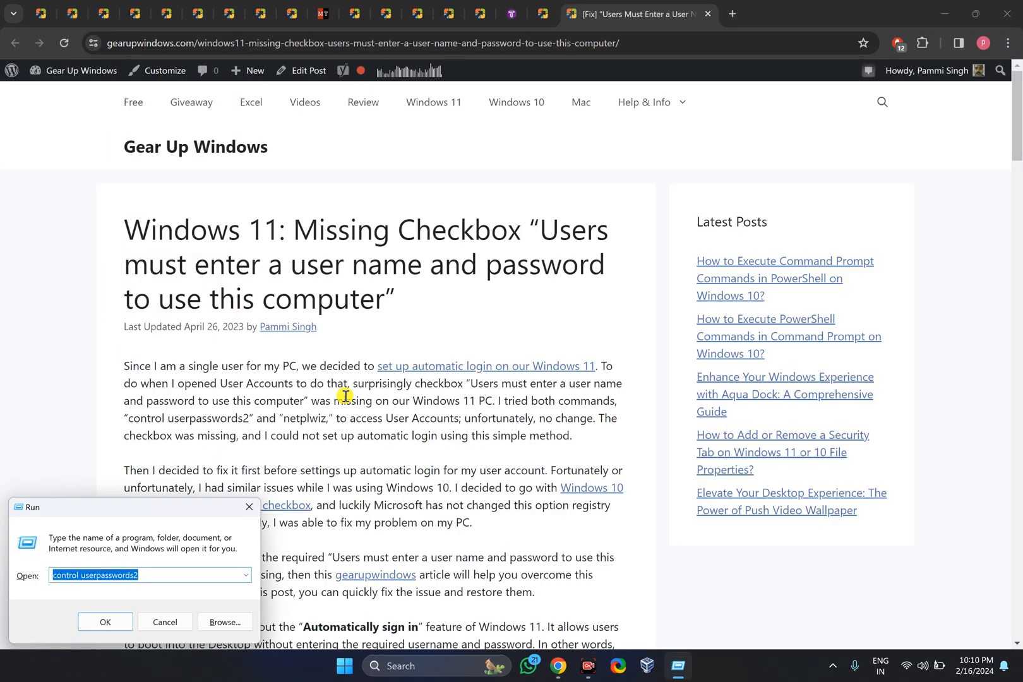
- Rerun control userpasswords2 to confirm the password-required checkbox is back and checked
left_click(105, 622)
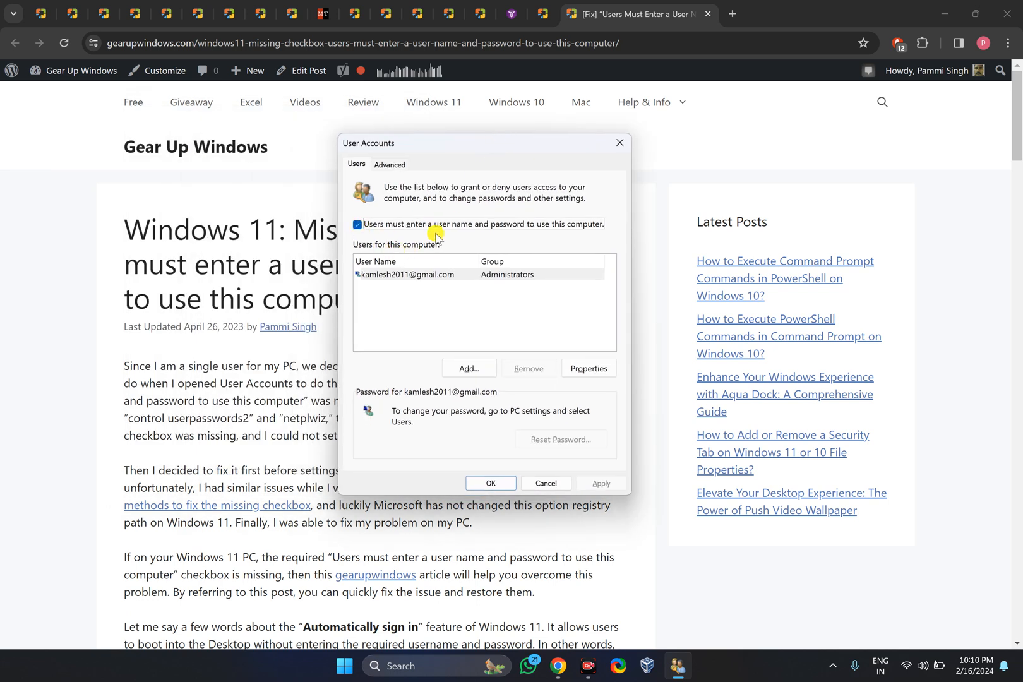
mouse_move(494, 235)
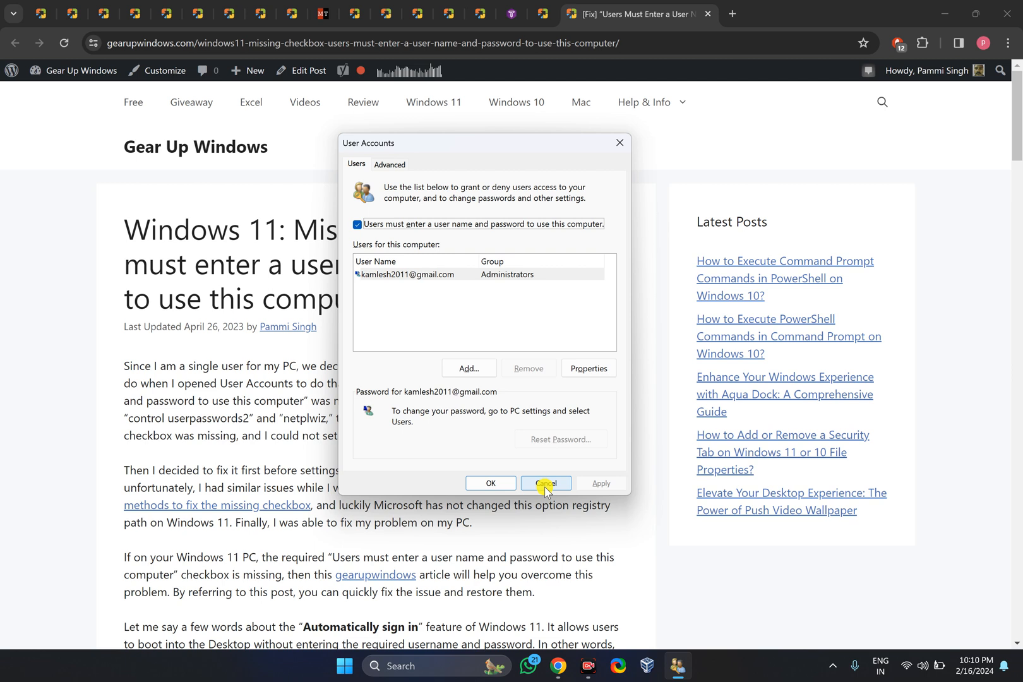
mouse_move(805, 625)
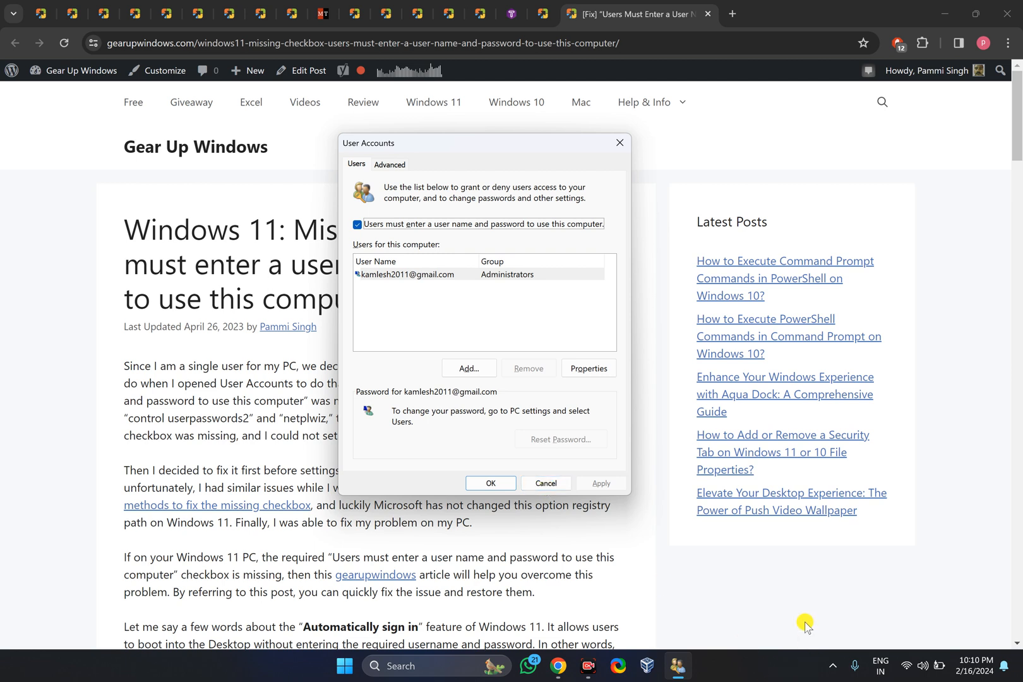